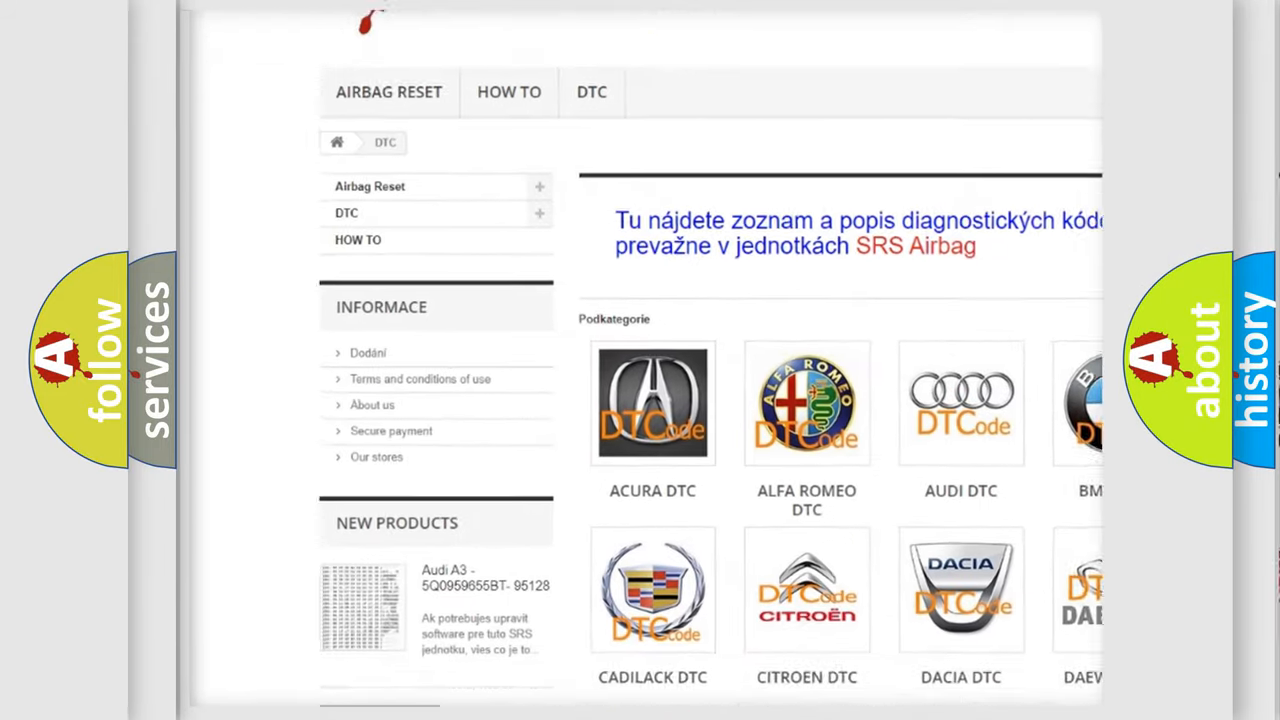
{"action": "scroll", "scroll_direction": "down", "scroll_amount": 3}
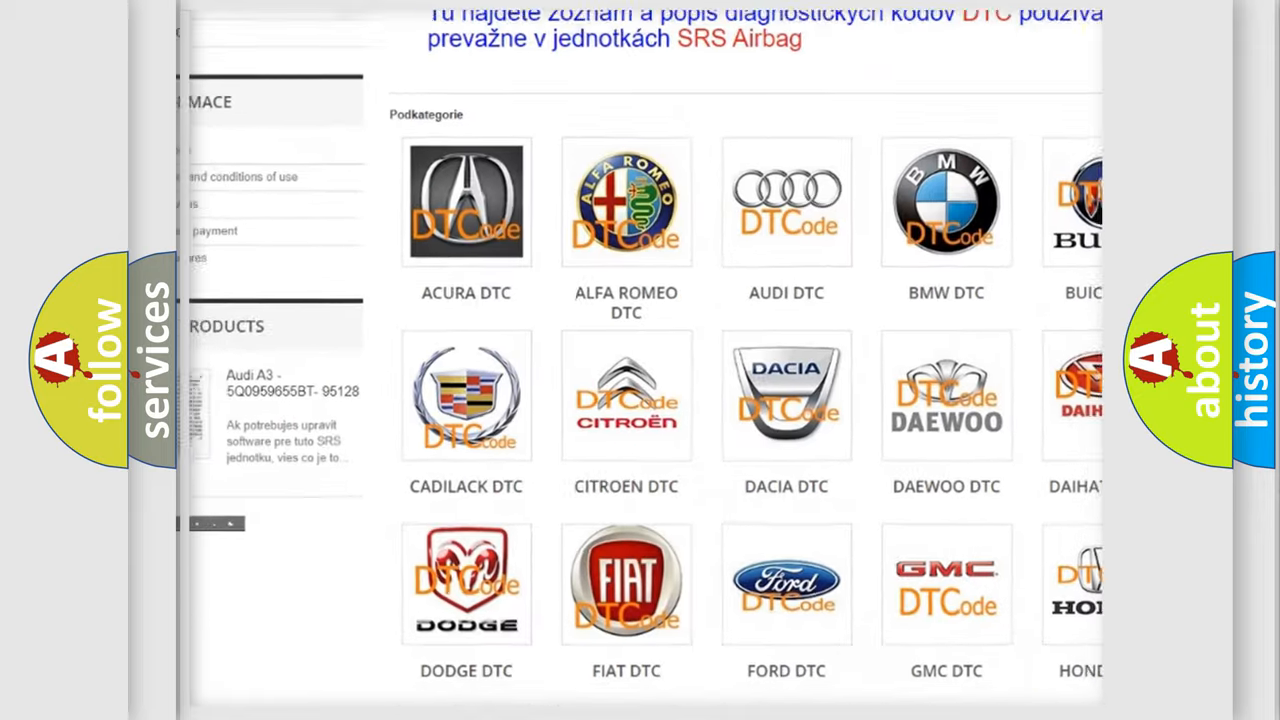
{"action": "scroll", "scroll_direction": "down", "scroll_amount": 3}
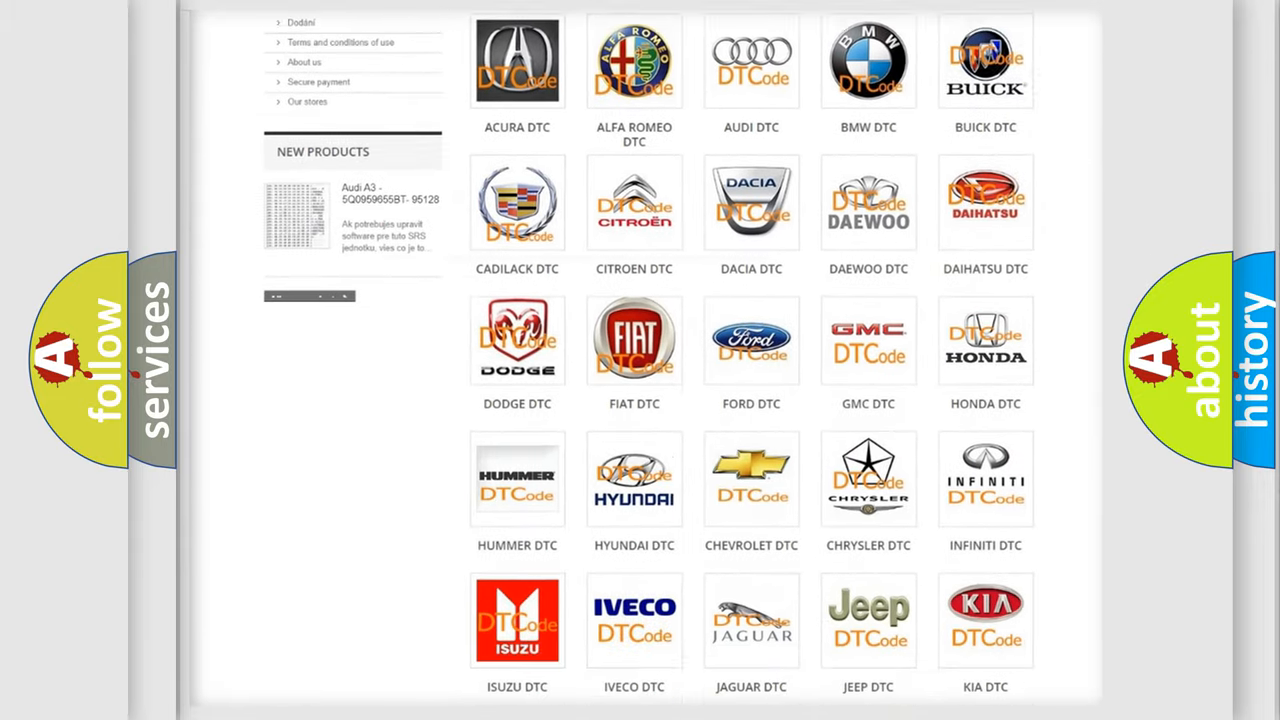
{"action": "scroll", "scroll_direction": "down", "scroll_amount": 3}
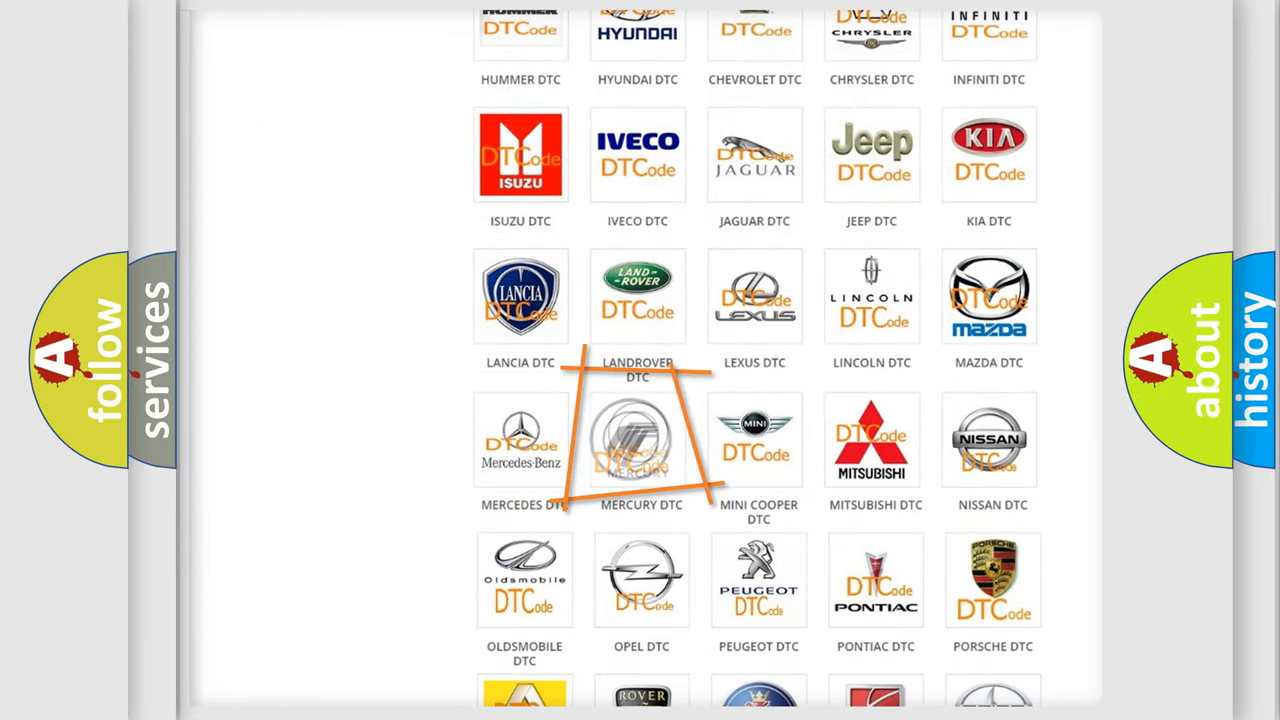